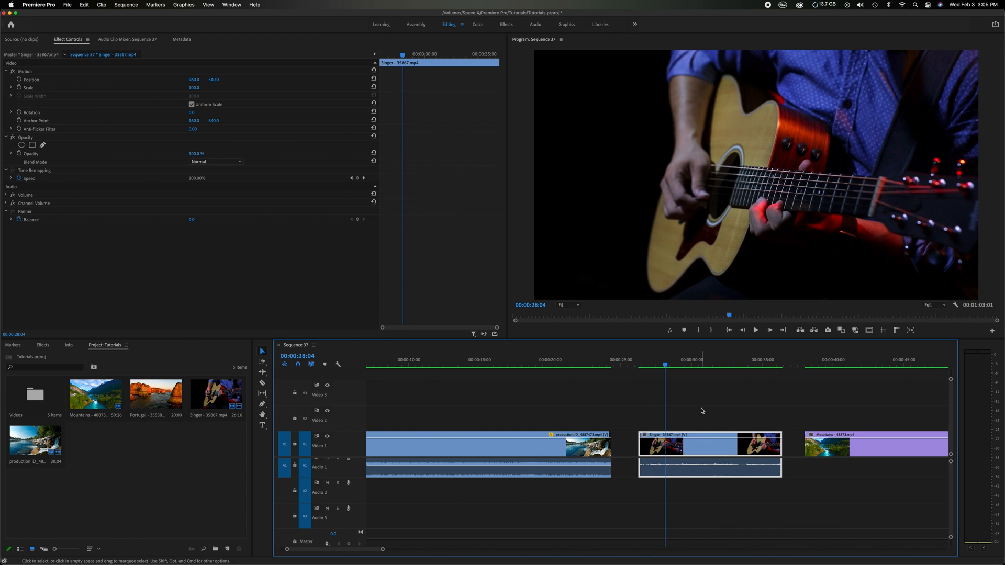
mouse_move(700, 411)
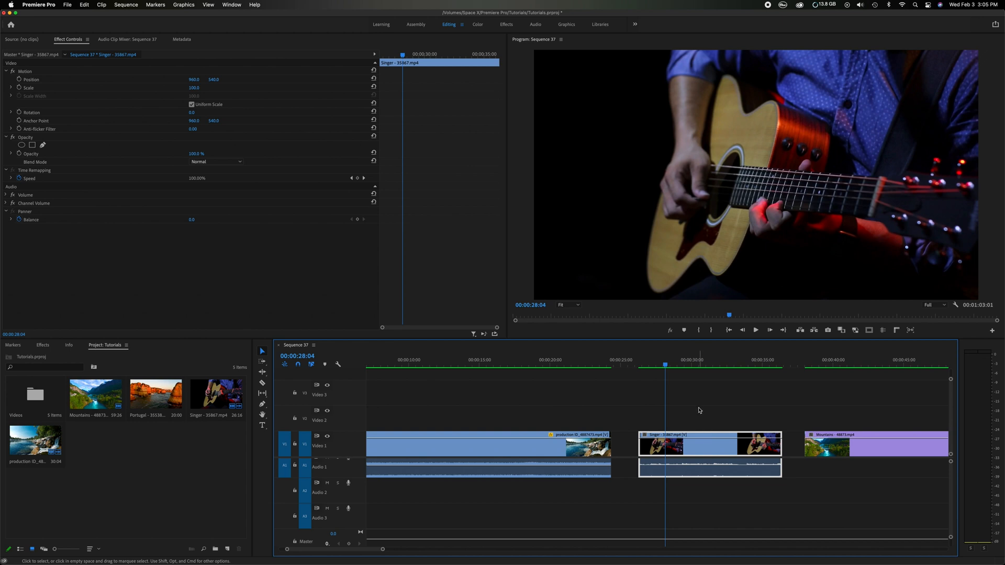
- Turn off Linked Selection so video and audio select independently
click(311, 364)
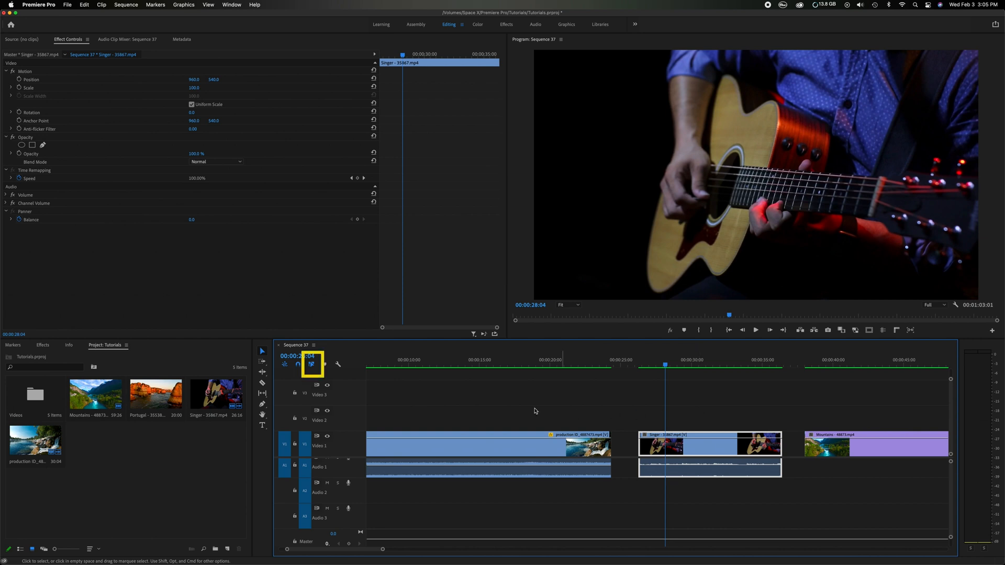
mouse_move(311, 366)
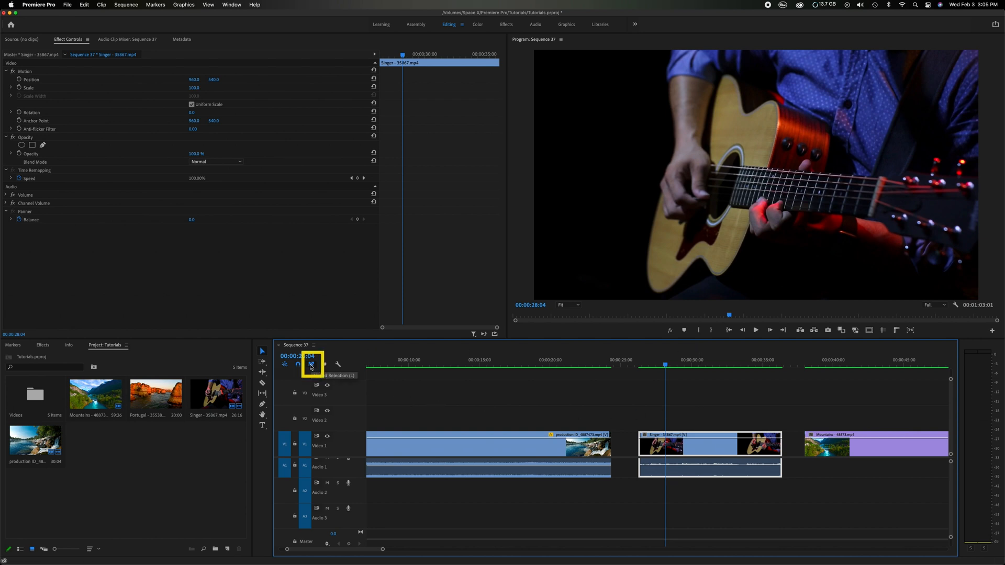
mouse_move(433, 405)
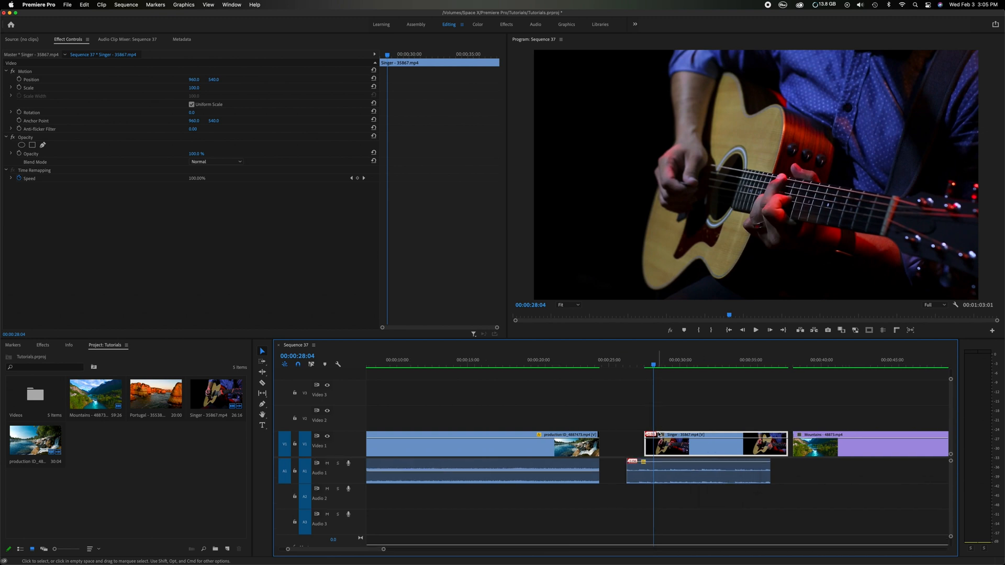
mouse_move(674, 451)
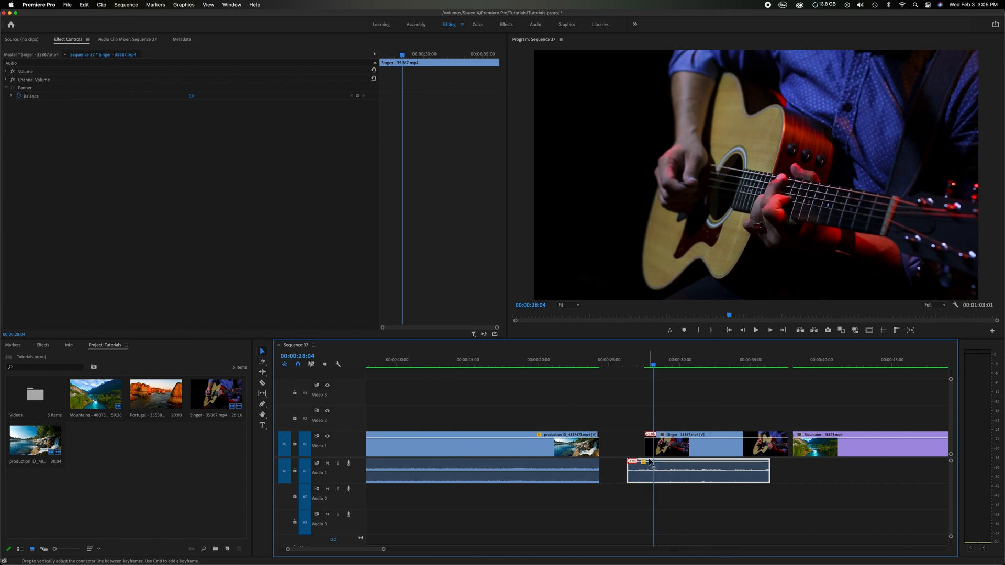
mouse_move(651, 463)
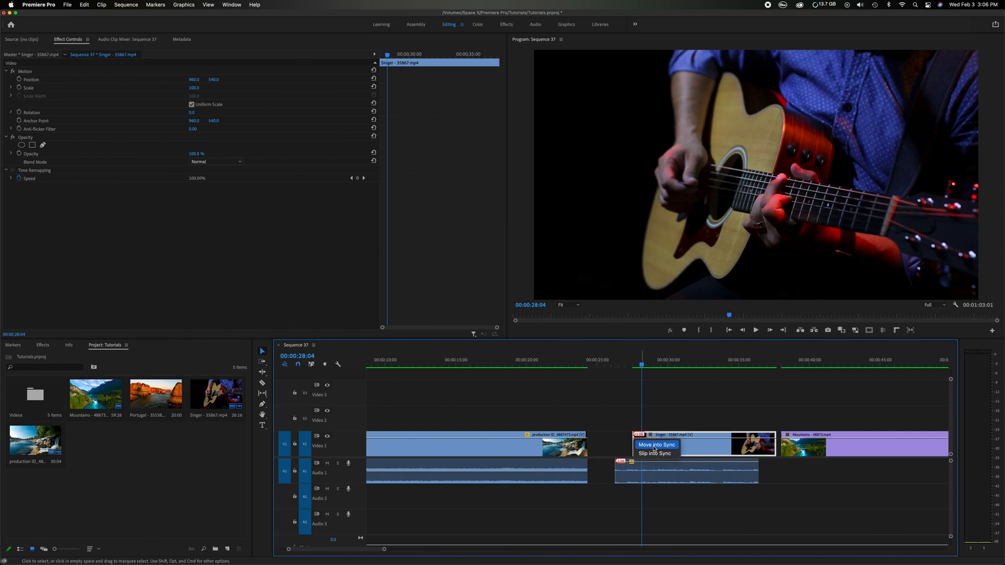
- Dismiss the sync options, then apply Move into Sync to the Singer audio
click(655, 445)
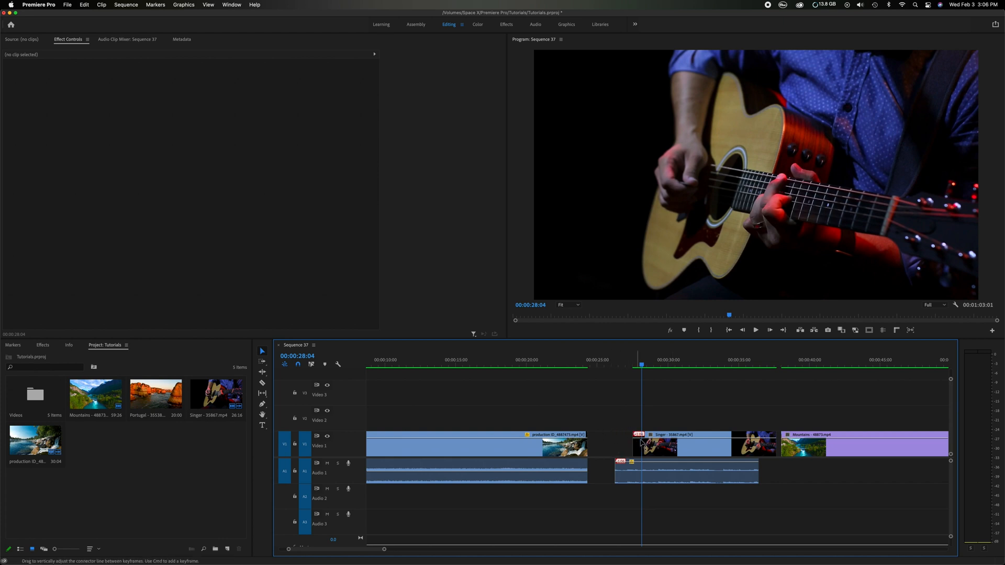
mouse_move(659, 444)
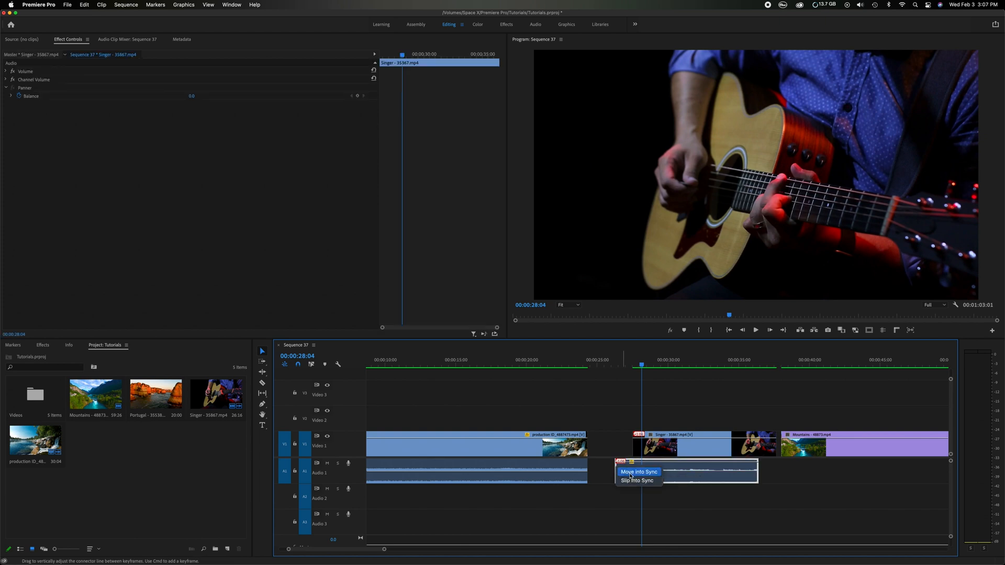
click(639, 472)
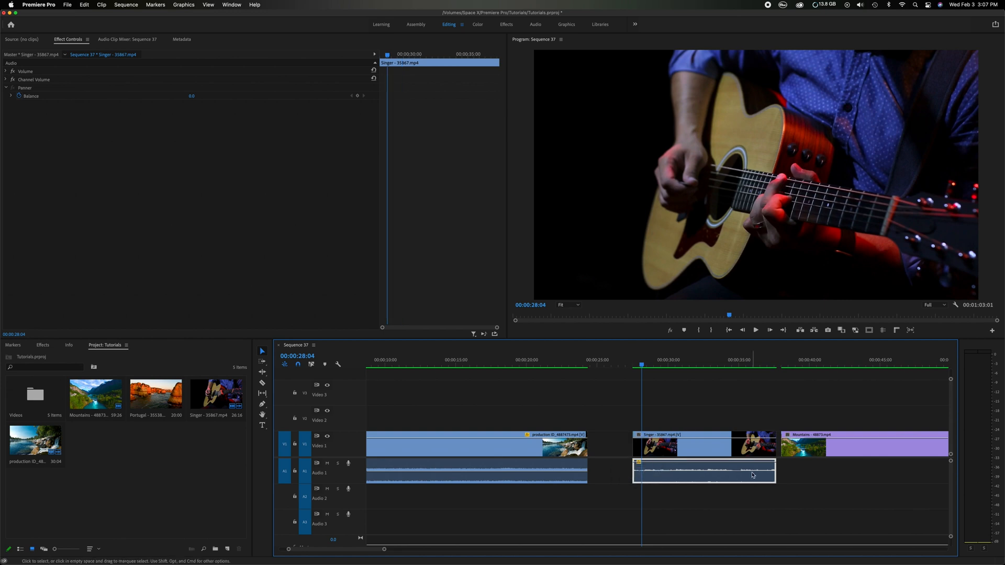
mouse_move(614, 450)
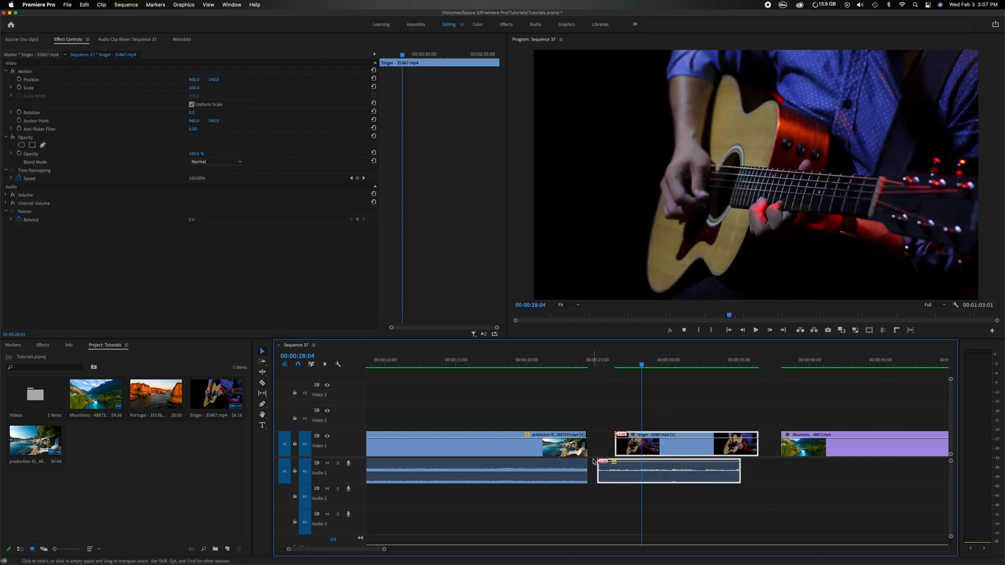
- Slide the Singer clip left against production and position the playhead around it
drag(598, 472, 561, 471)
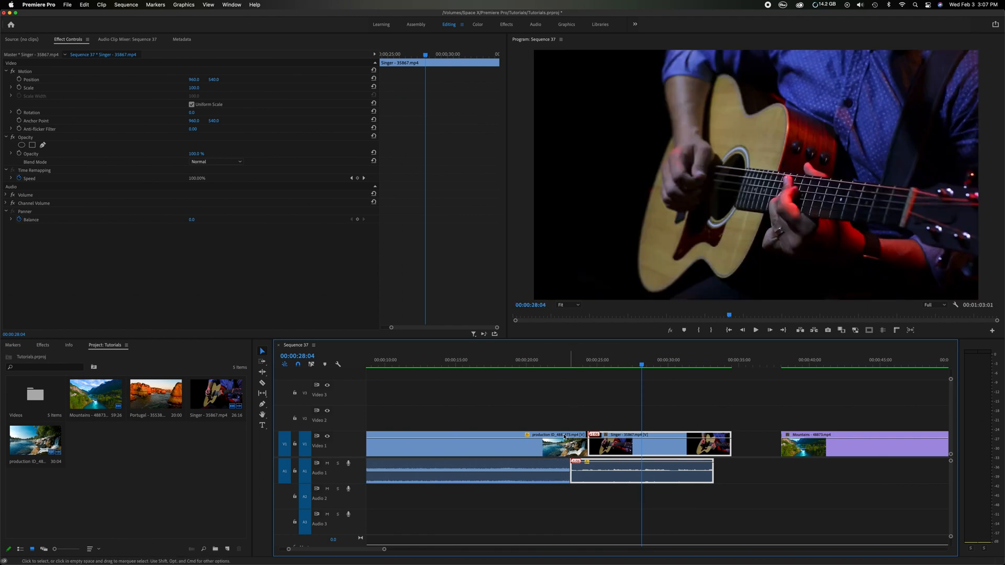
click(550, 360)
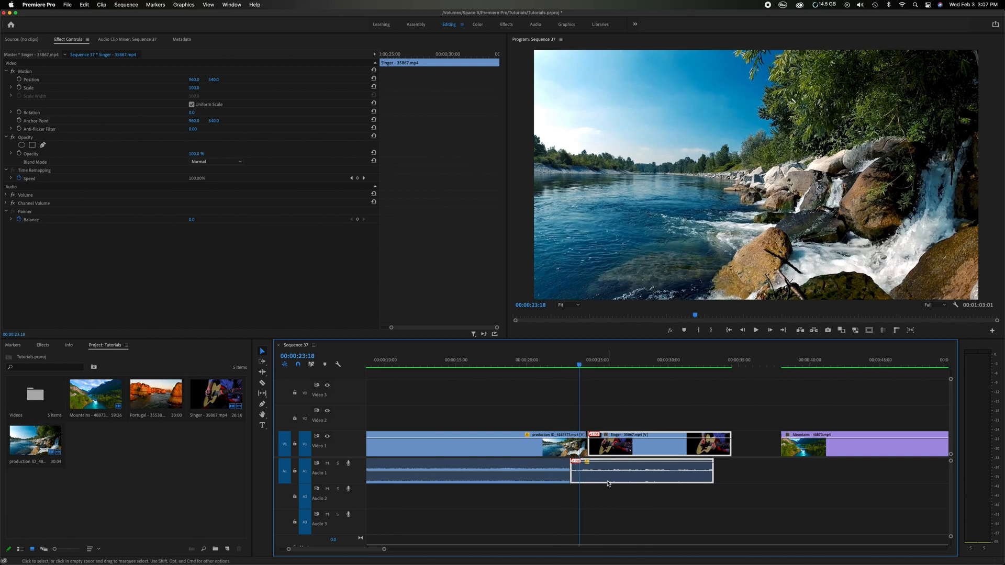
click(711, 360)
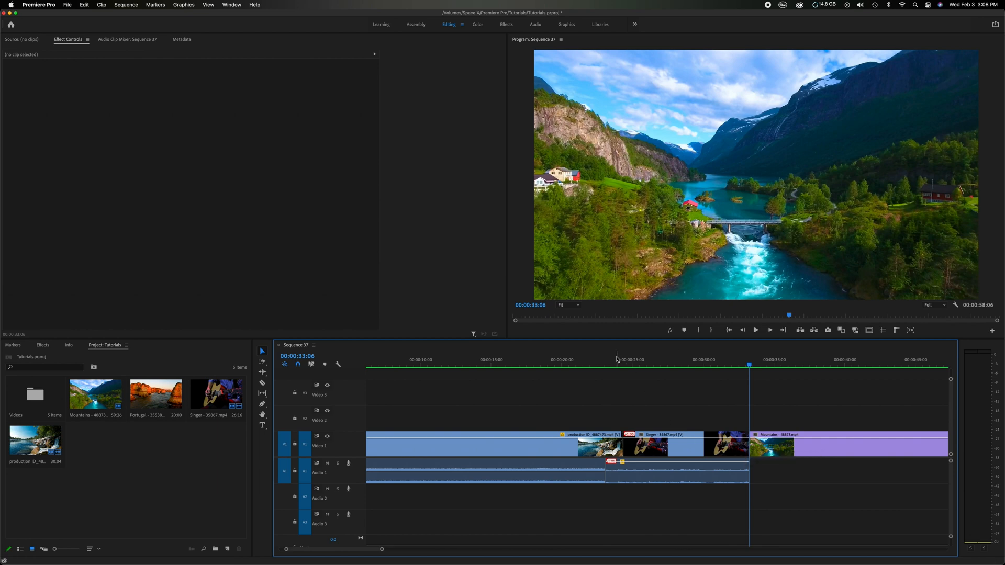
- Scrub the Singer clip, apply Slip into Sync to its video, and recheck playback
click(623, 359)
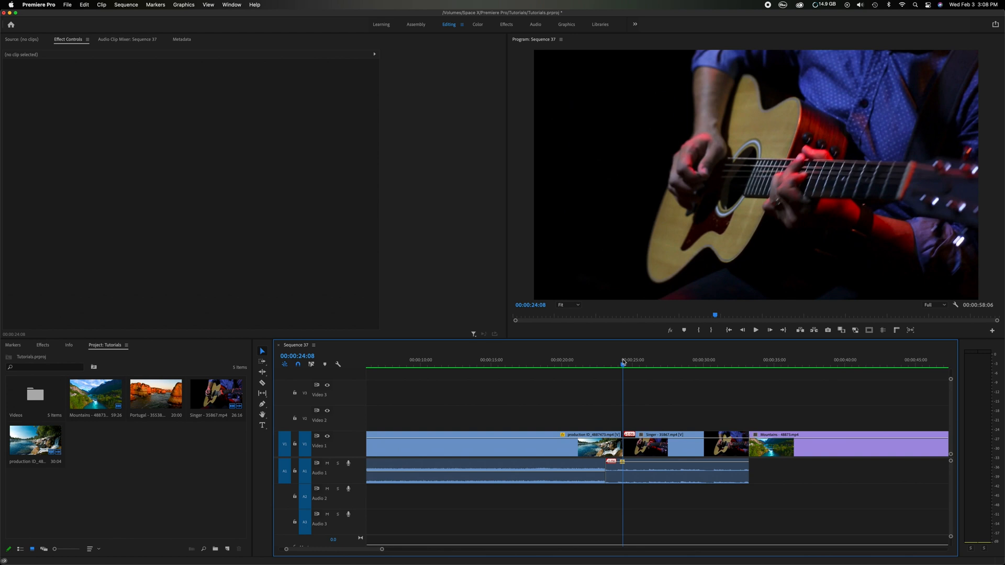
drag(622, 364, 747, 364)
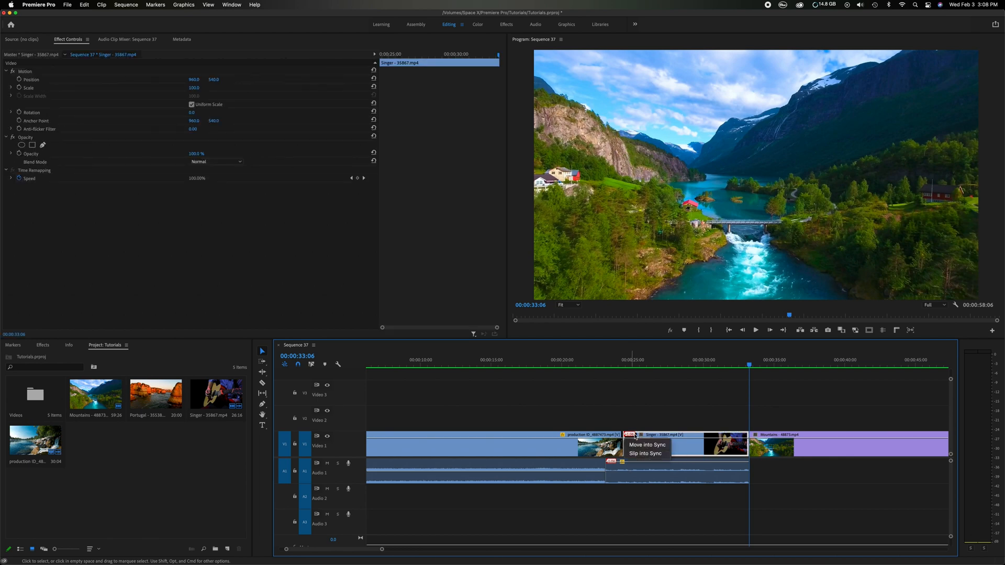
mouse_move(645, 453)
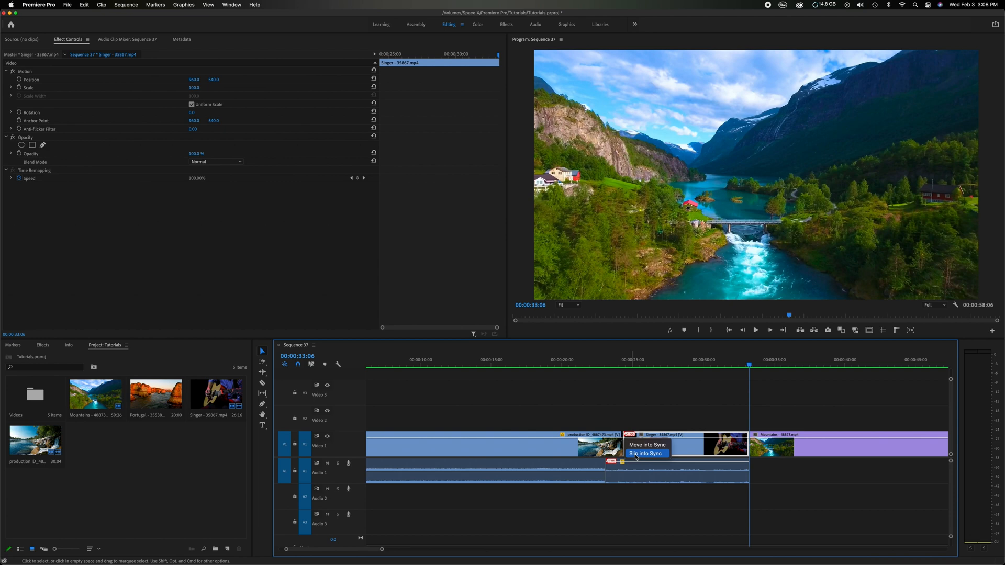
click(643, 453)
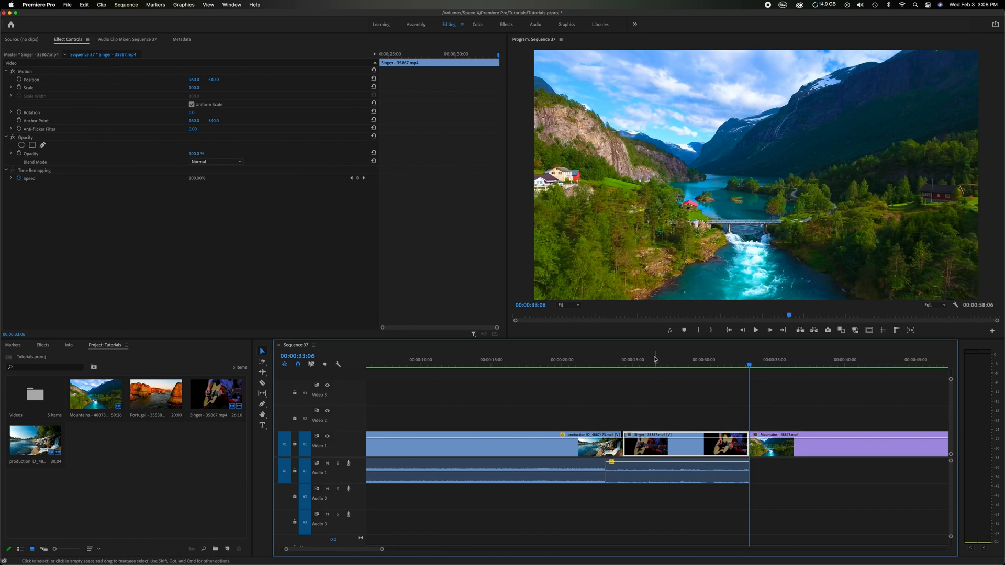
click(755, 330)
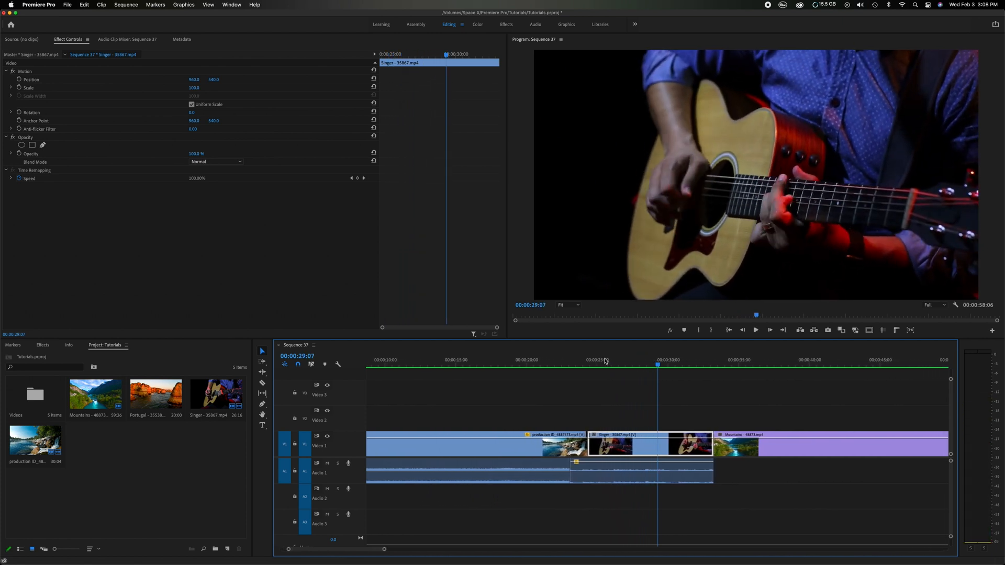
mouse_move(589, 465)
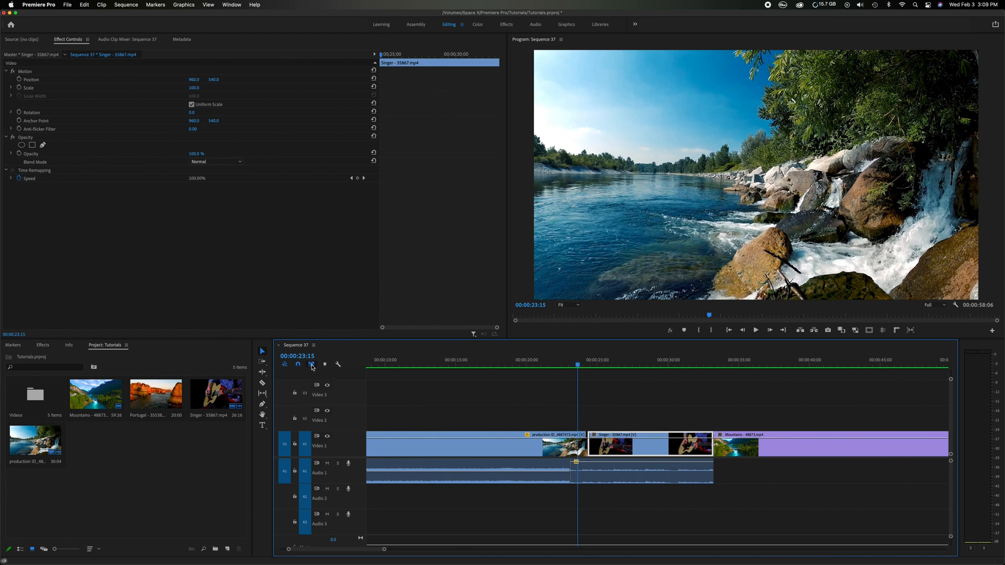
- Re-enable Linked Selection and select the Singer clip's linked video and audio
click(811, 442)
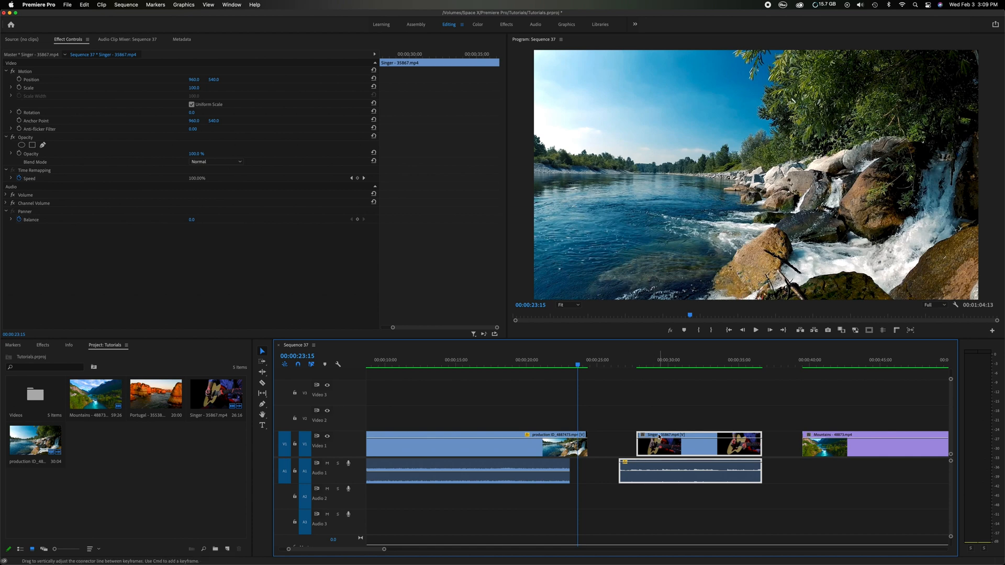
mouse_move(698, 436)
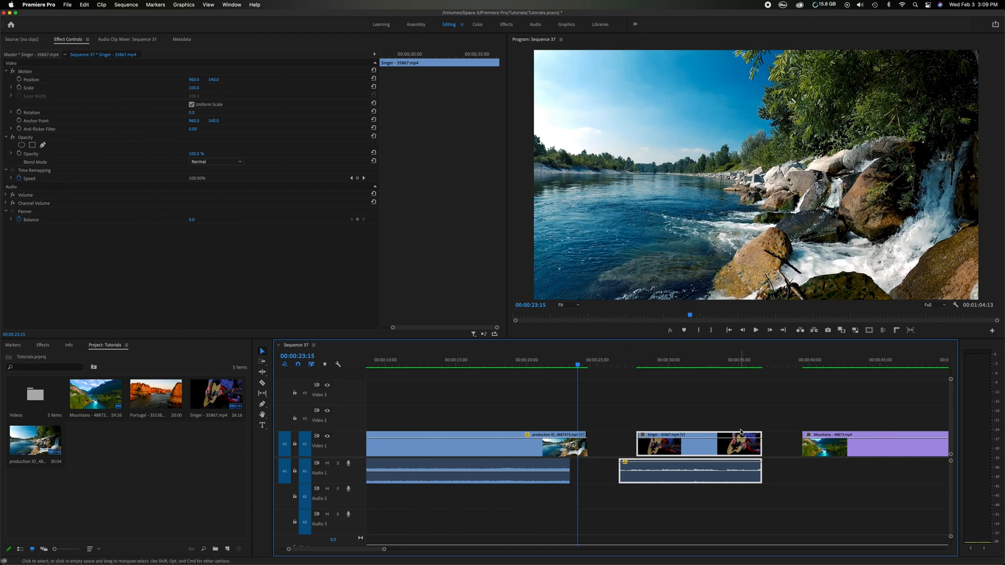
mouse_move(737, 448)
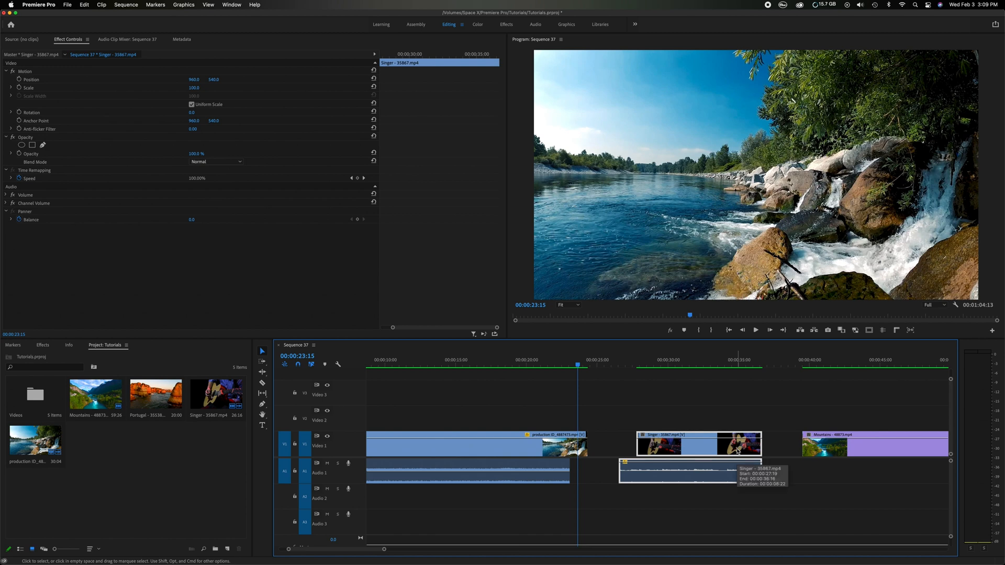
click(38, 5)
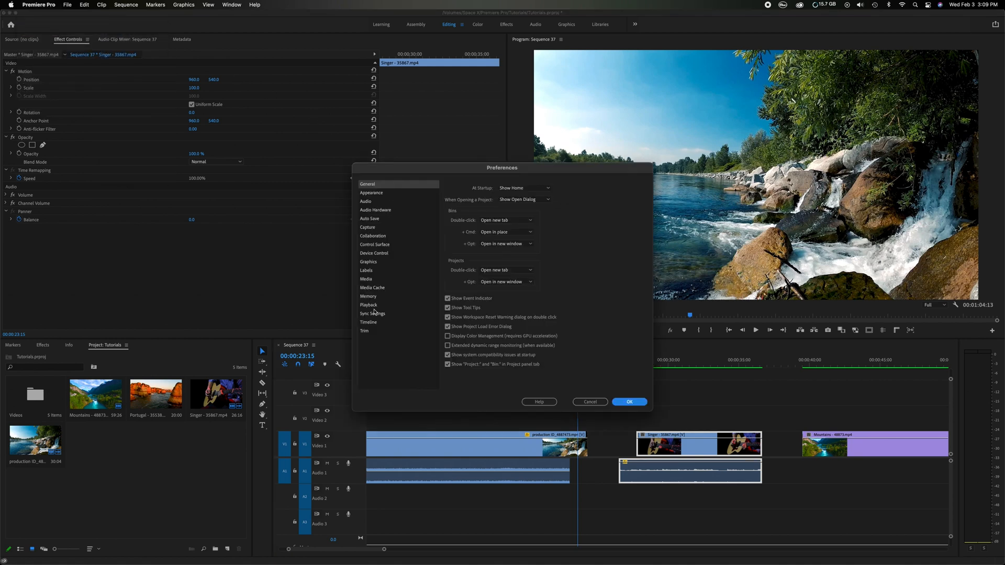
- Enable 'Display out of sync indicators for unlinked clips' in Timeline preferences and deselect clips
click(369, 322)
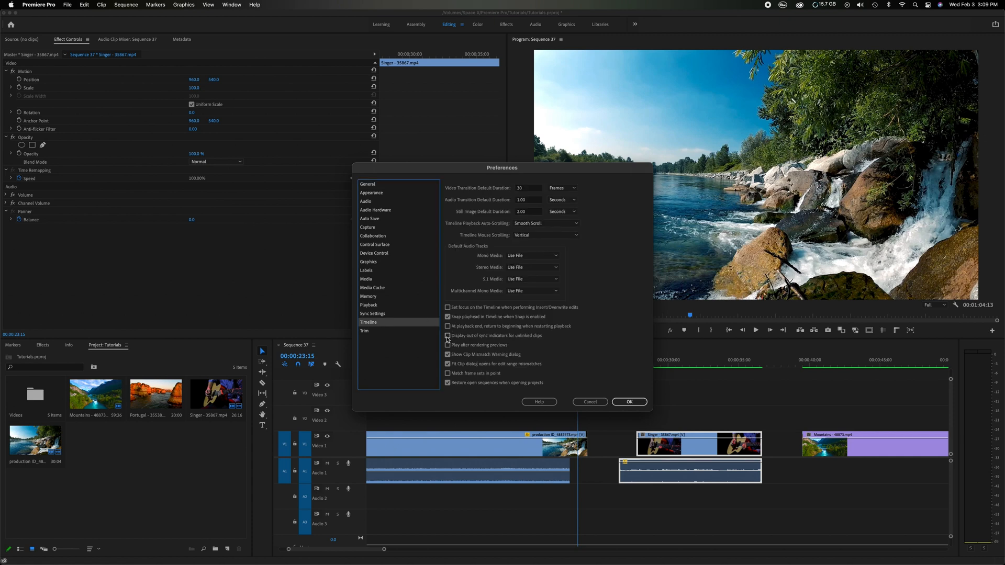
click(447, 336)
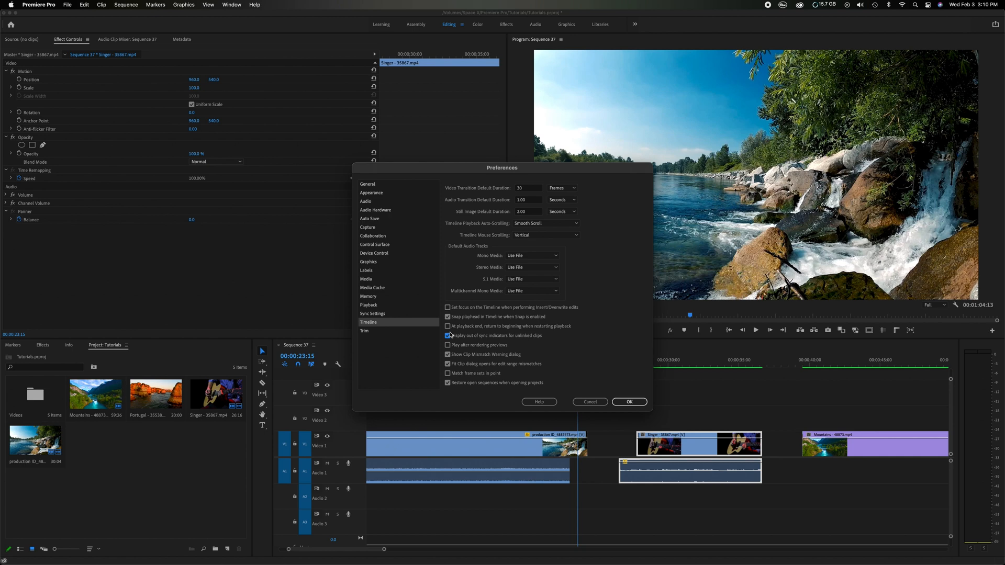
click(628, 402)
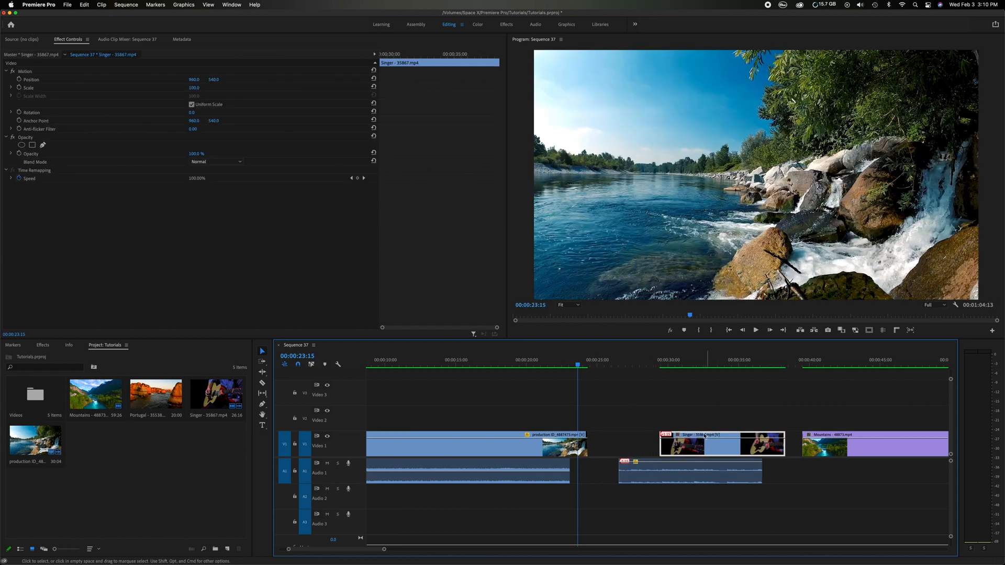
click(621, 359)
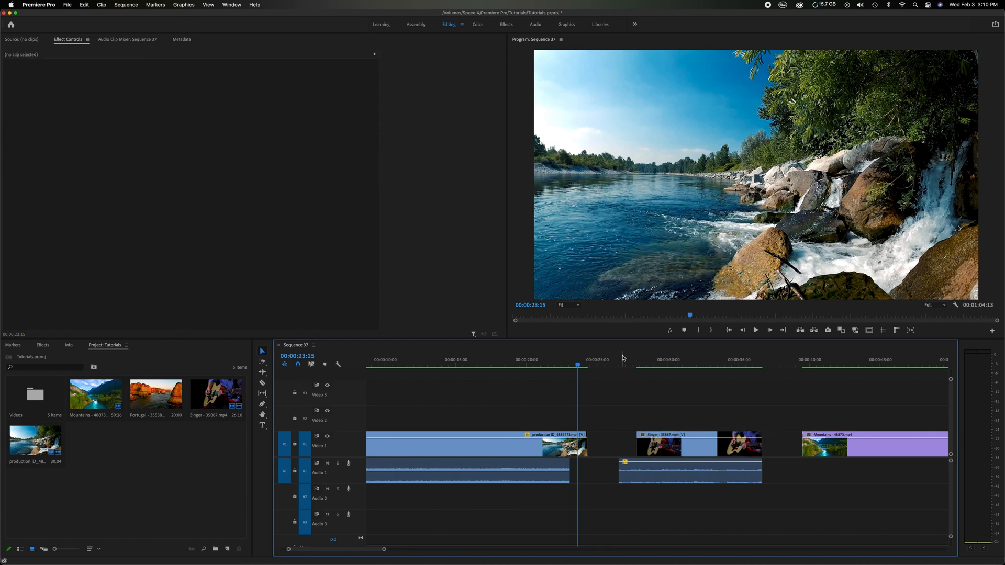